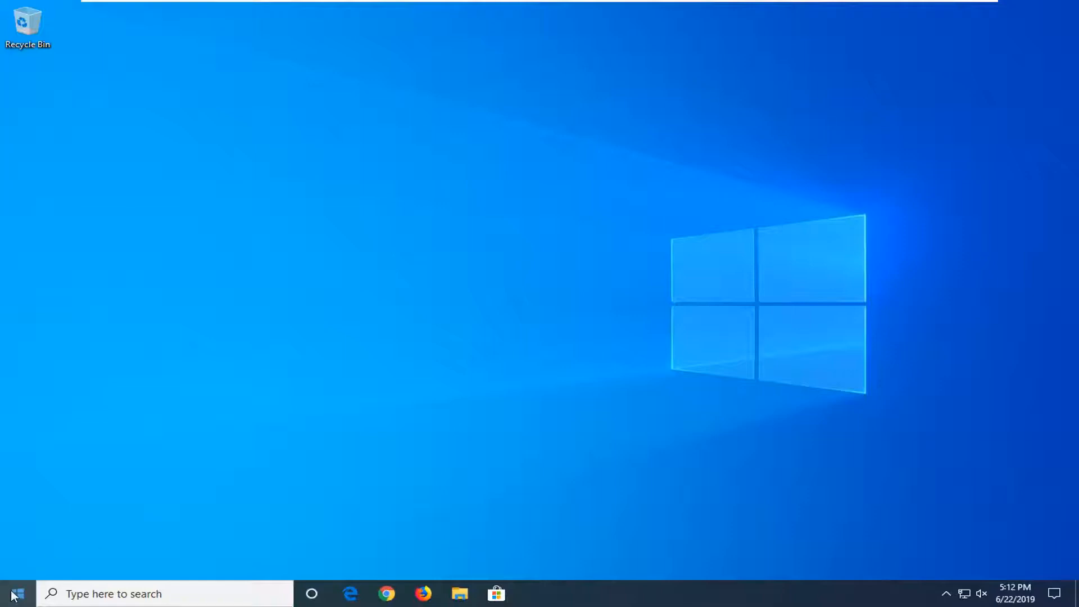
- Search the Start menu for 'settings'
left_click(14, 594)
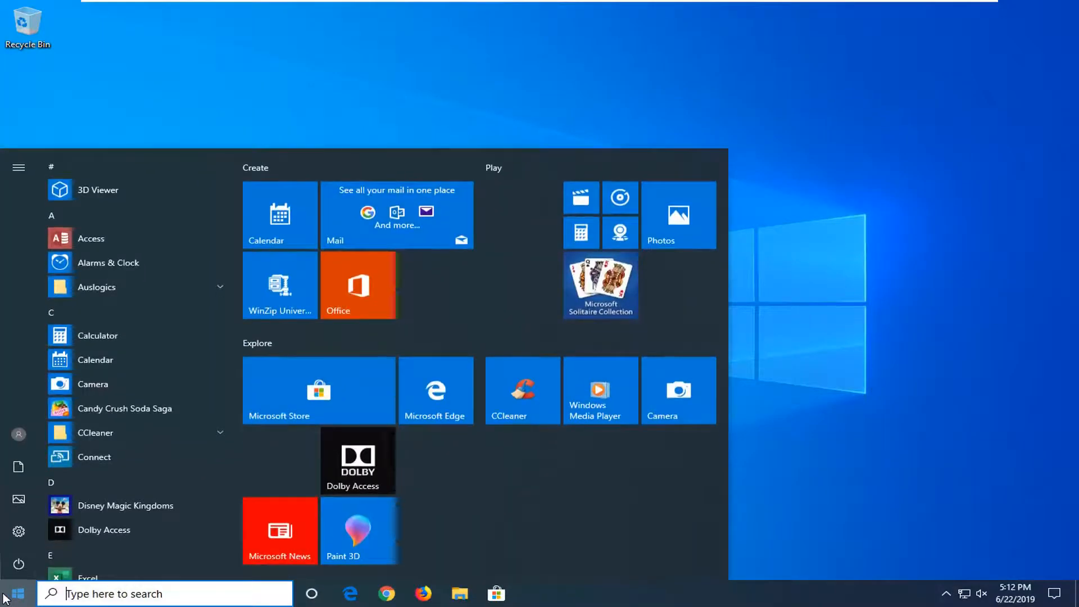
type("s")
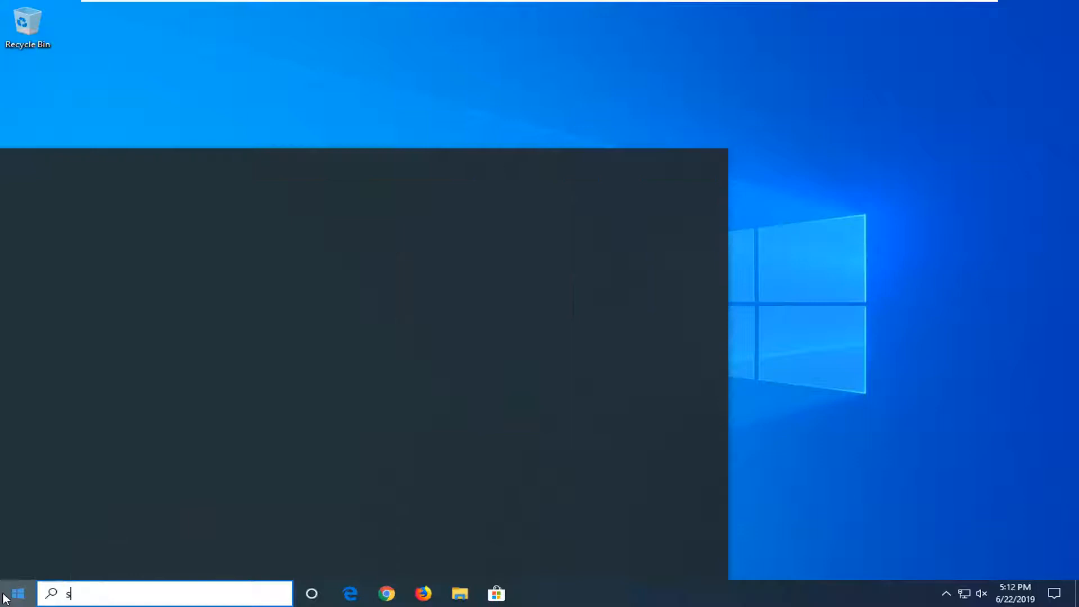
type("ettings")
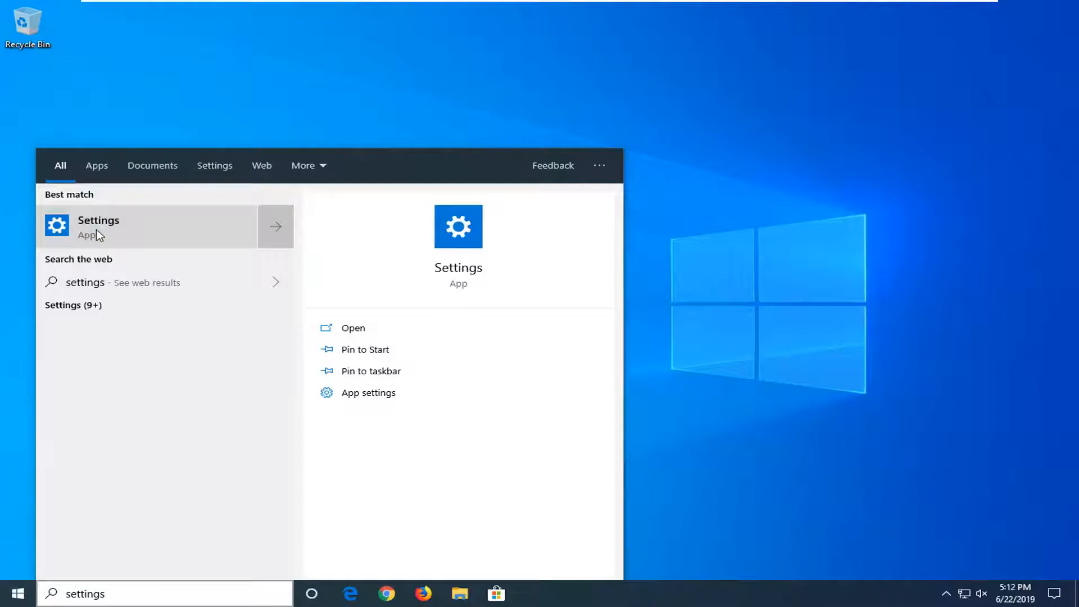
- Launch the Settings app and go to System > Tablet mode
left_click(99, 227)
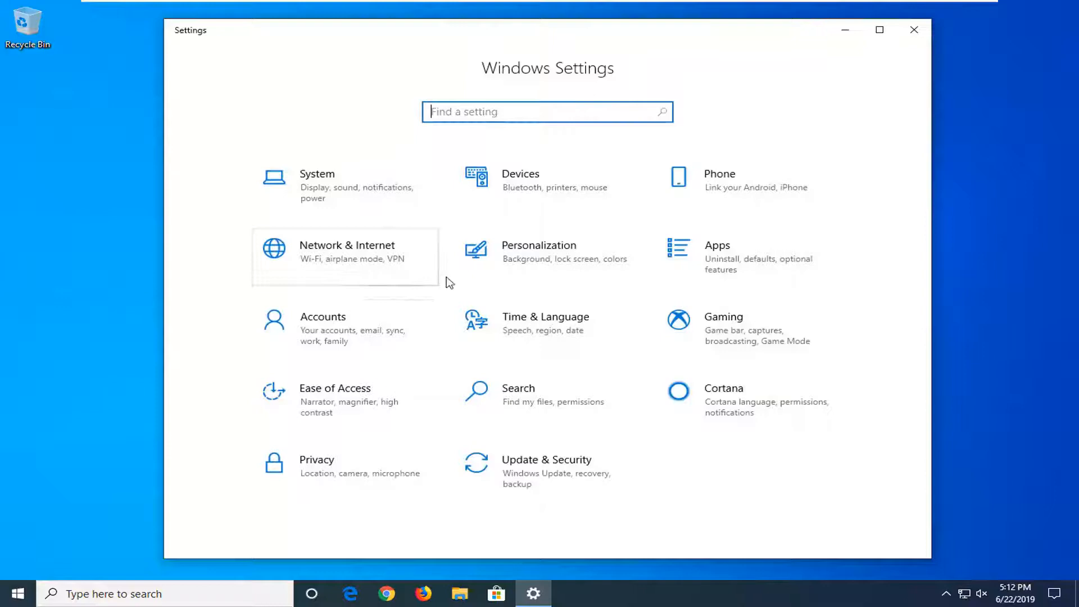
mouse_move(344, 198)
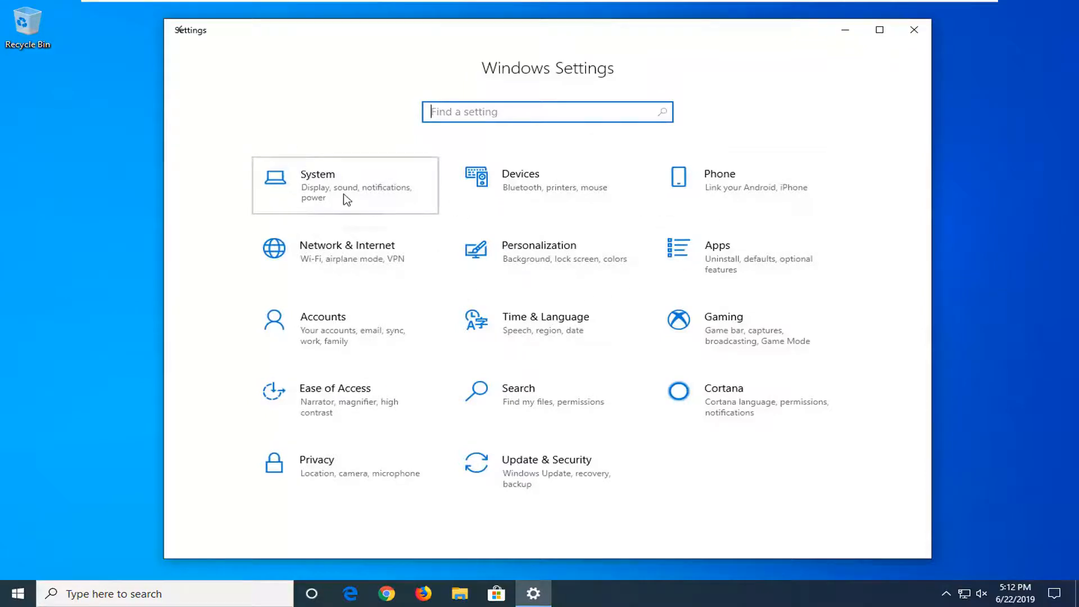
left_click(344, 186)
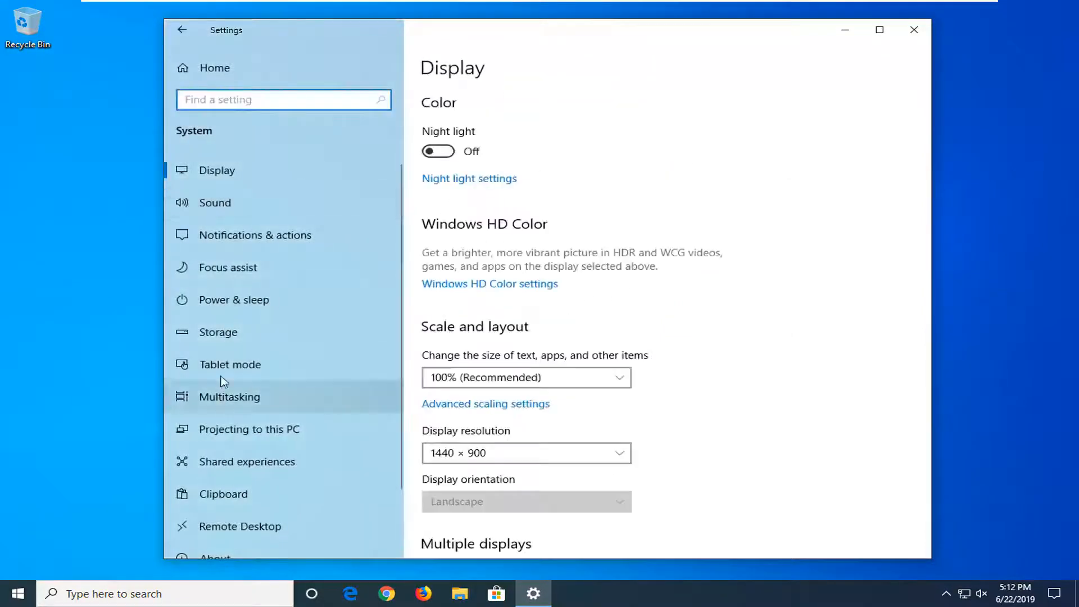
left_click(230, 364)
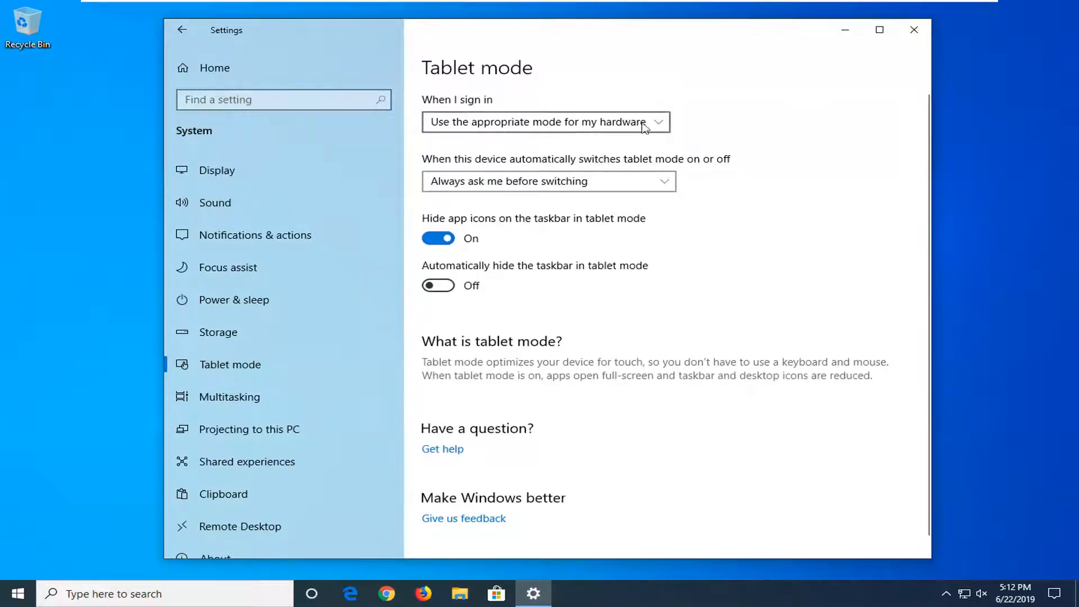
- Set the 'When I sign in' option to 'Use desktop mode'
left_click(544, 122)
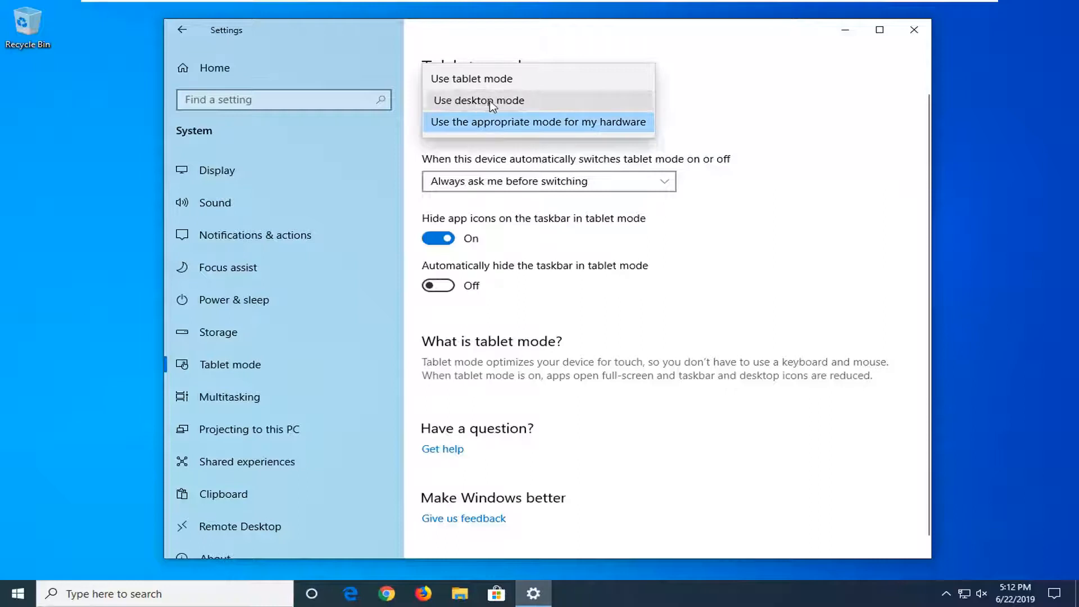
left_click(478, 100)
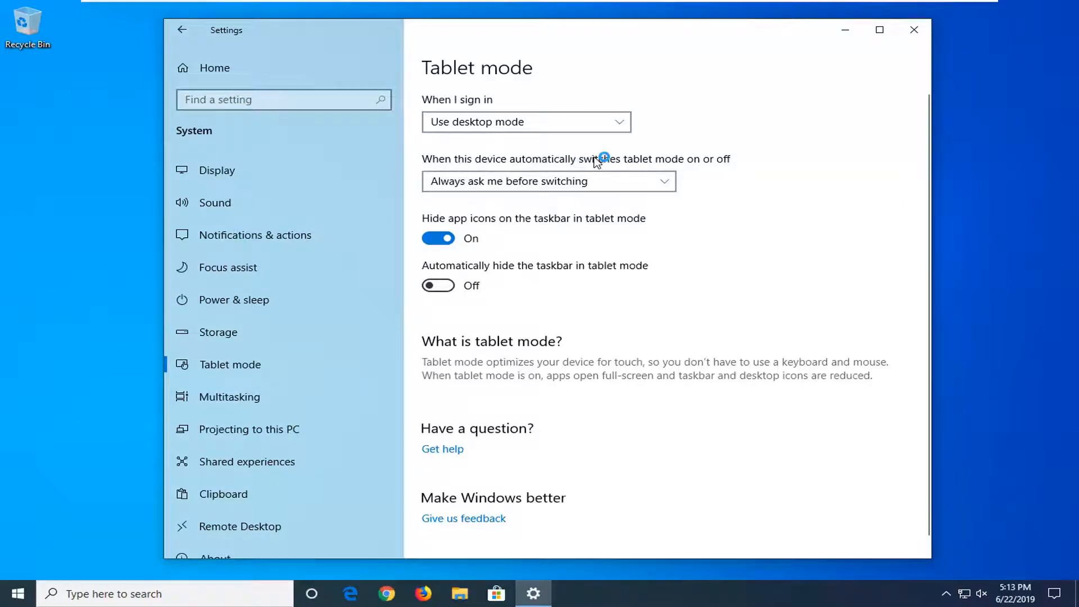
- Set automatic tablet mode switching to 'Don't ask me and don't switch', then close Settings
left_click(547, 181)
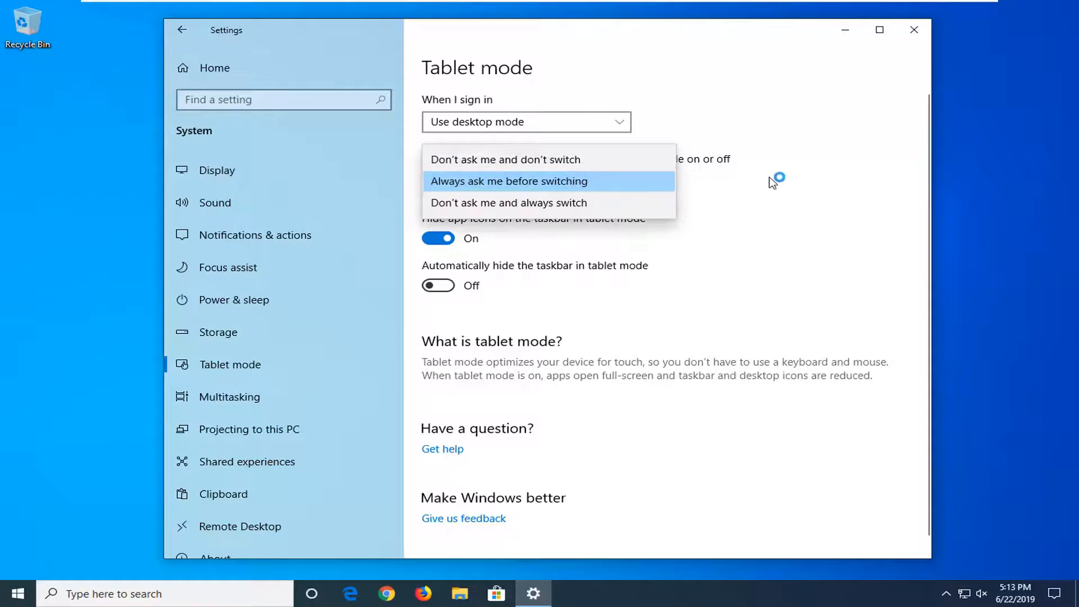
mouse_move(447, 166)
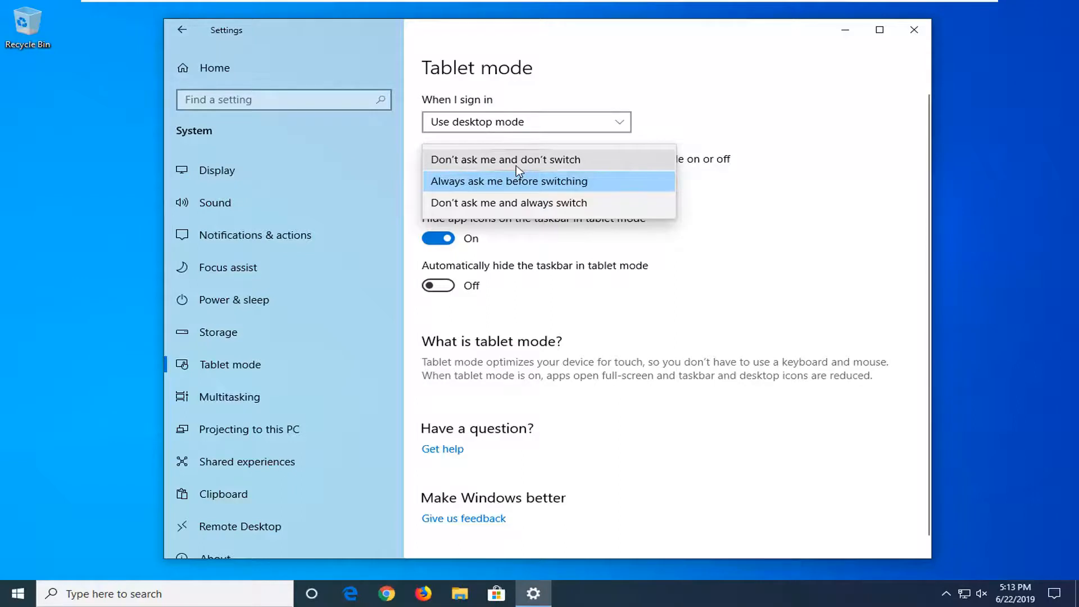
left_click(505, 159)
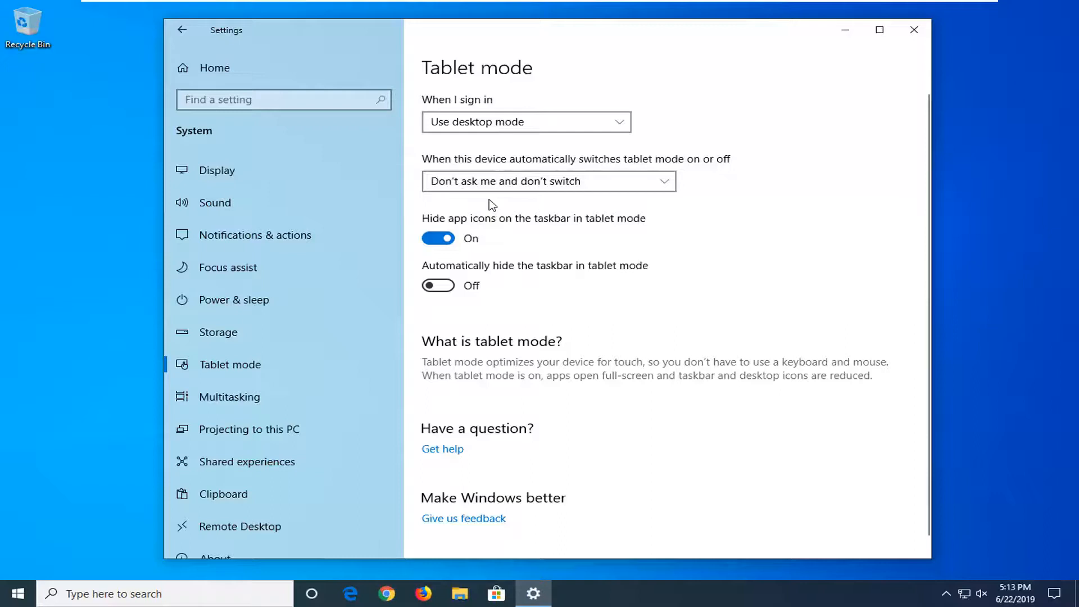
left_click(547, 181)
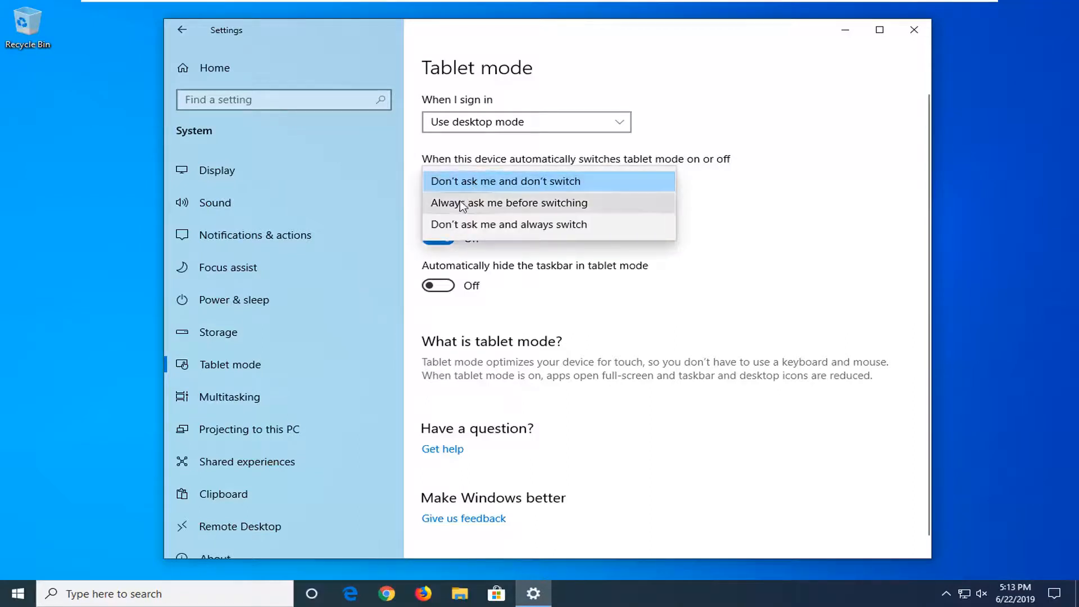
mouse_move(498, 208)
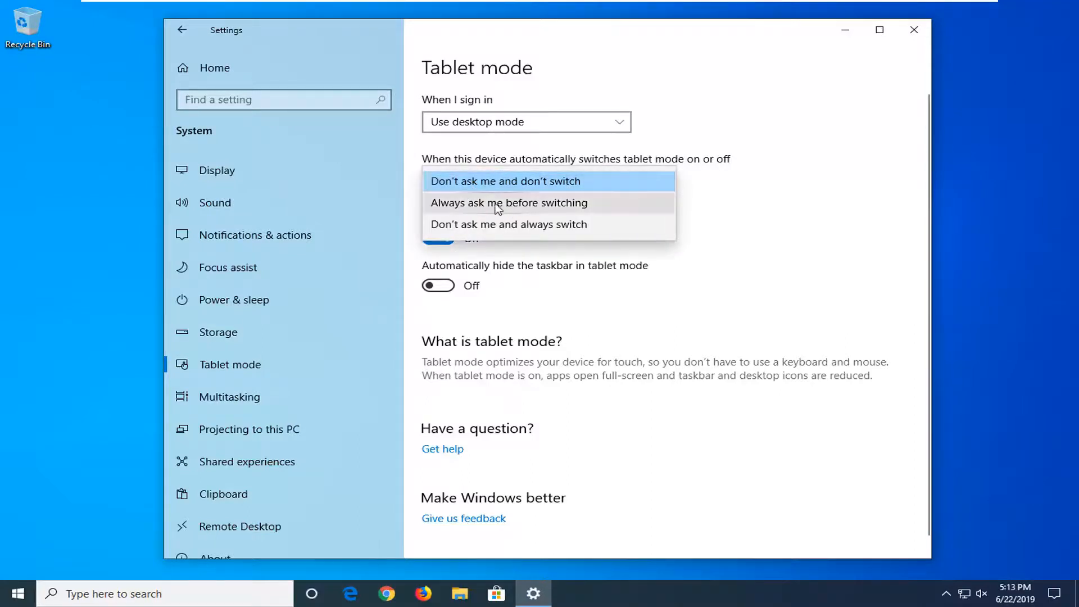
left_click(504, 181)
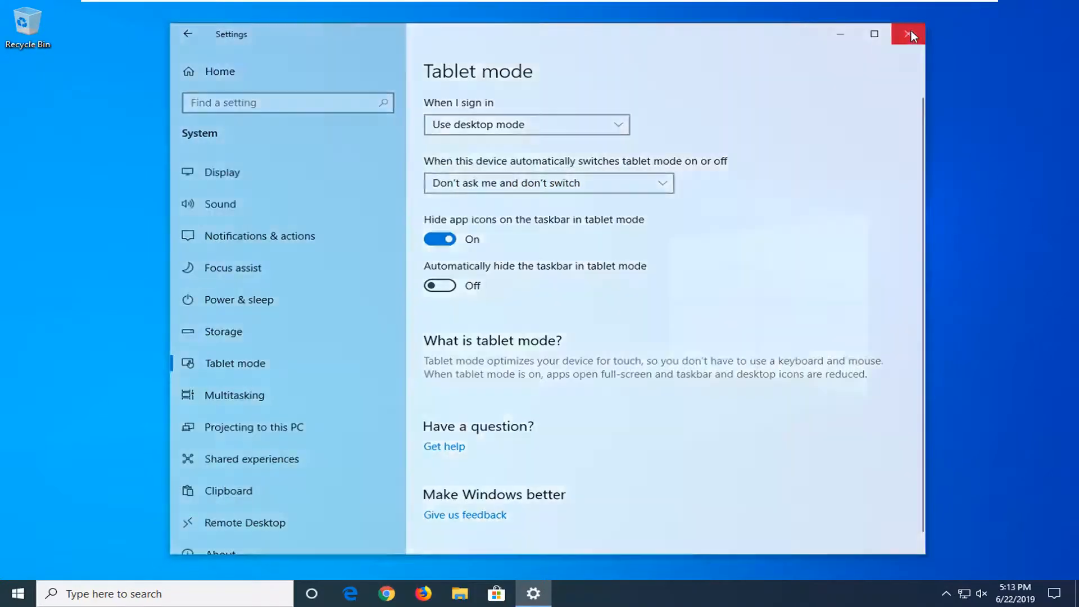
left_click(908, 34)
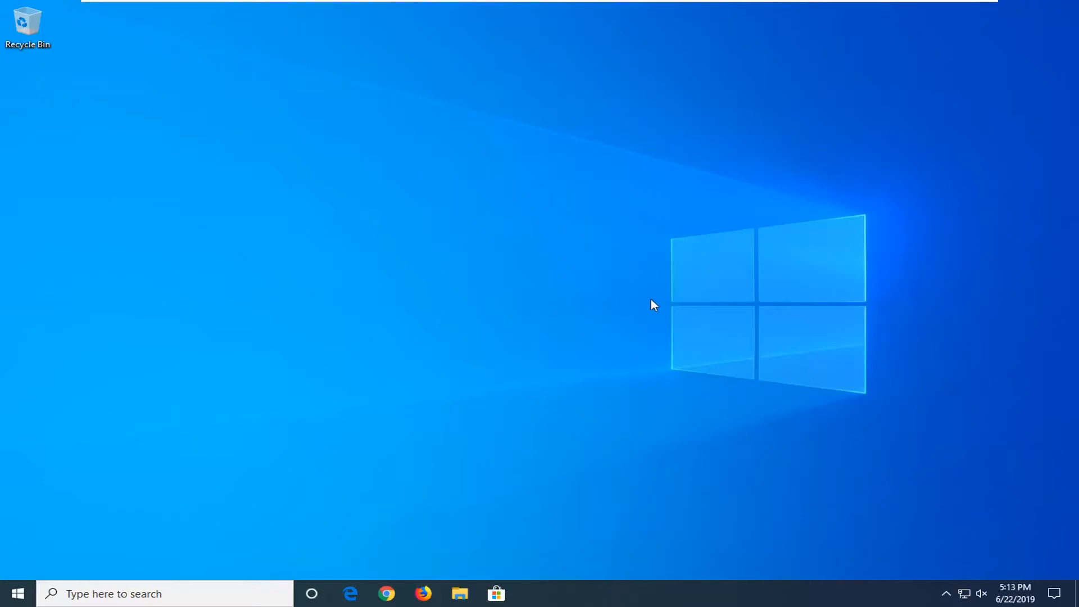